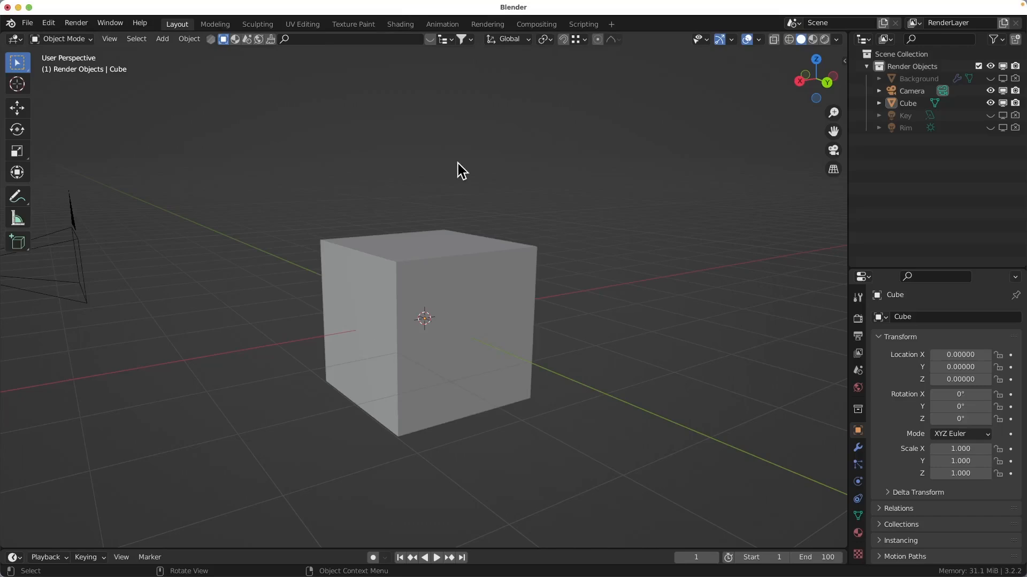
{"action": "mouse_move", "coordinate": [456, 174]}
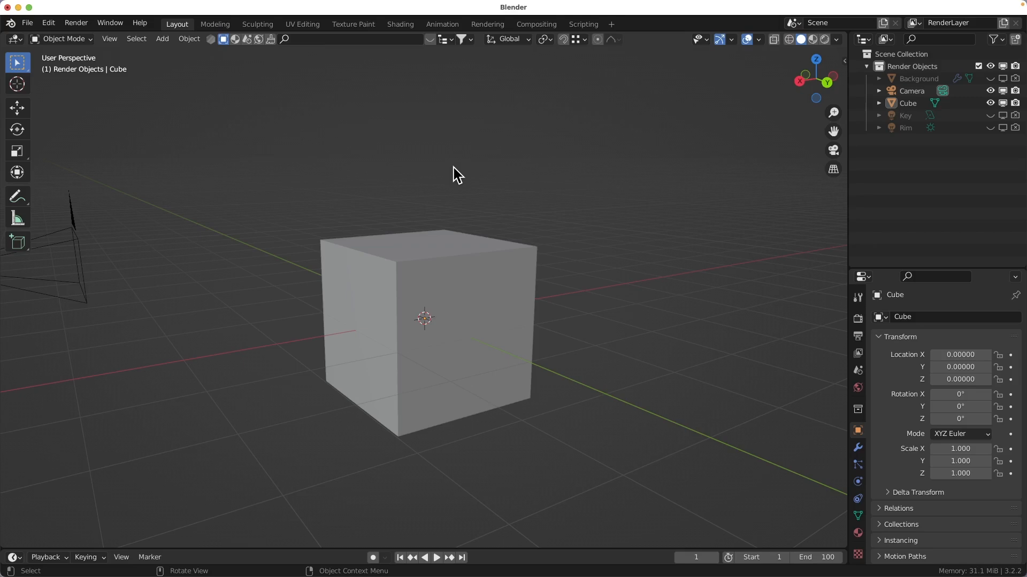
Create a new blank 1024×1024 image named Untitled in the Texture Paint workspace
{"action": "left_click", "coordinate": [352, 24]}
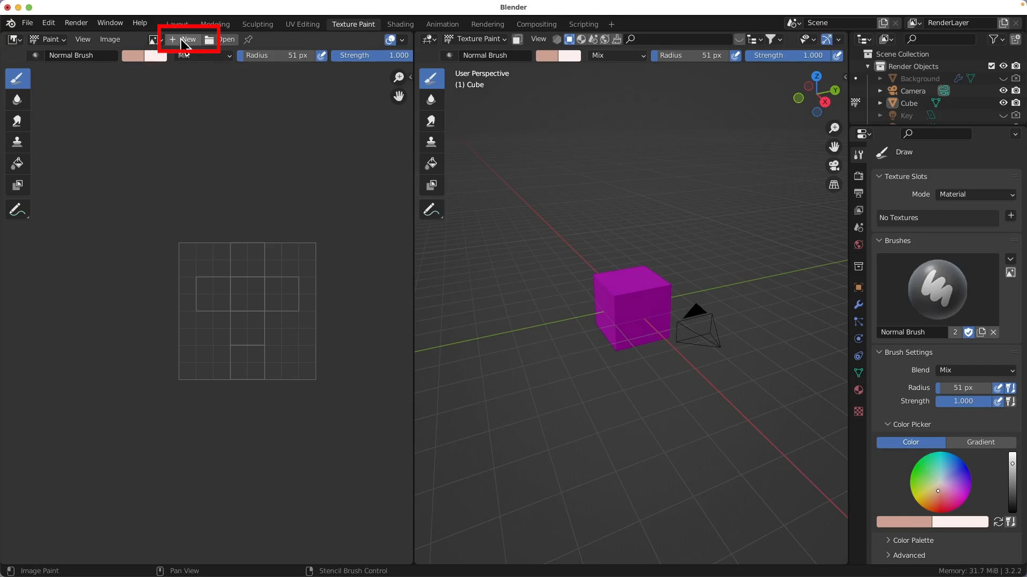
{"action": "left_click", "coordinate": [185, 39]}
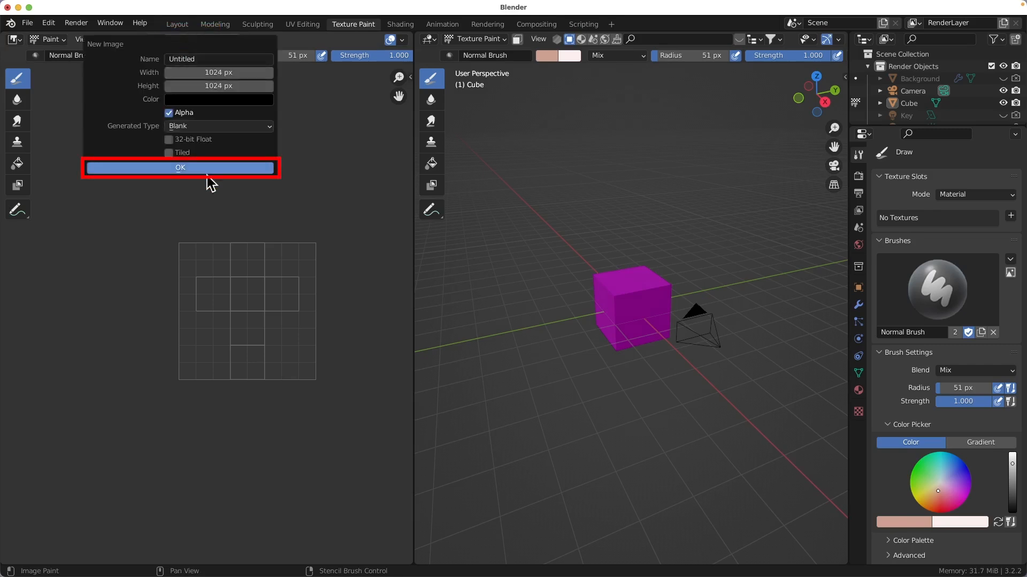
{"action": "left_click", "coordinate": [179, 167]}
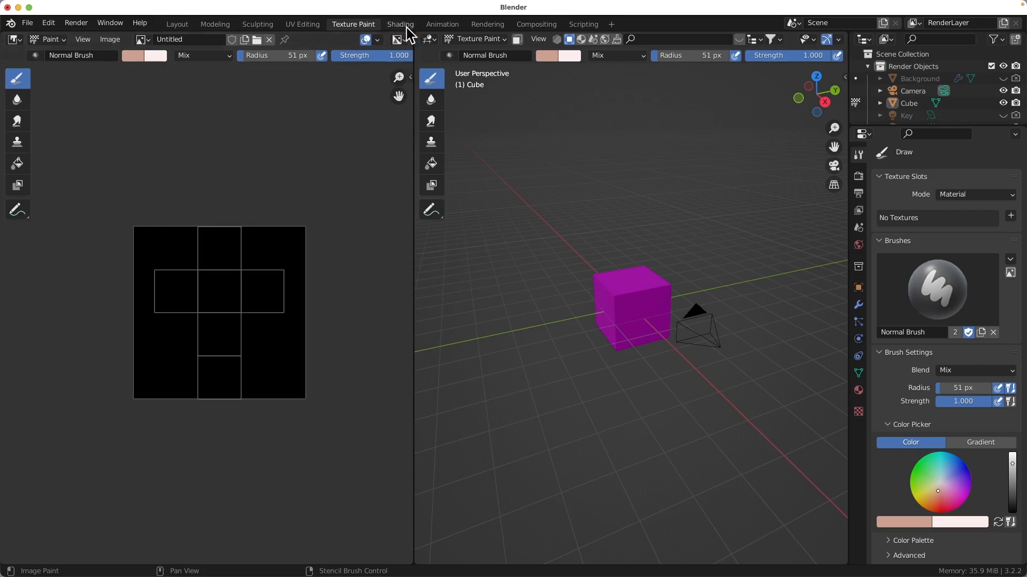
Add an Image Texture node with the Untitled image and wire its Color into the material's Base Color
{"action": "left_click", "coordinate": [399, 25]}
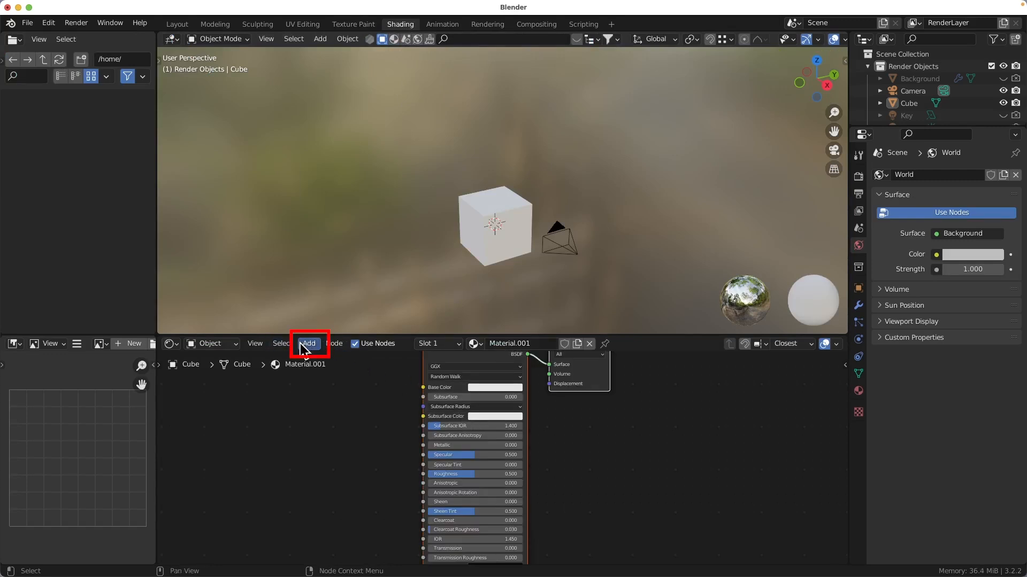
{"action": "left_click", "coordinate": [308, 343]}
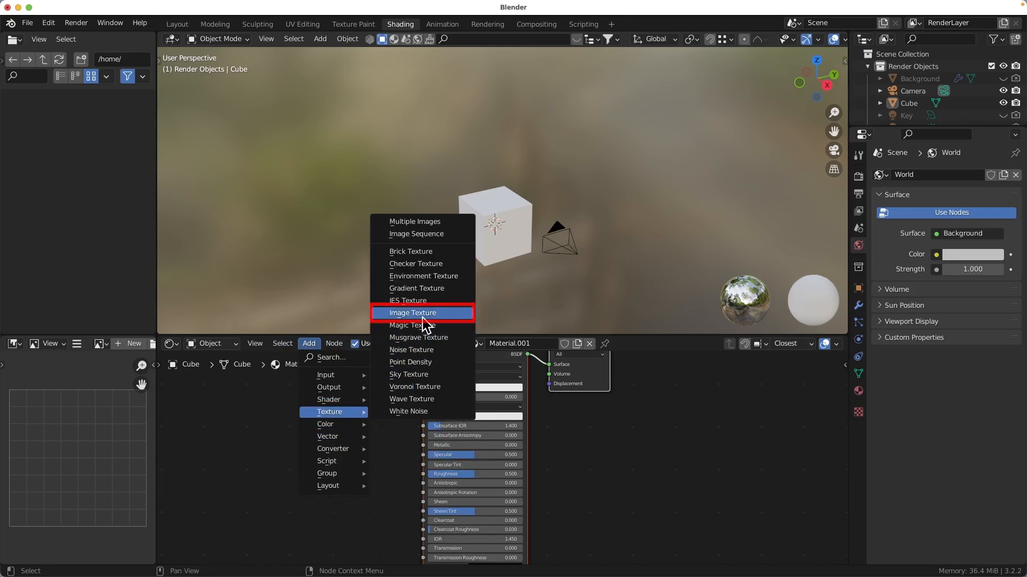
{"action": "left_click", "coordinate": [411, 313]}
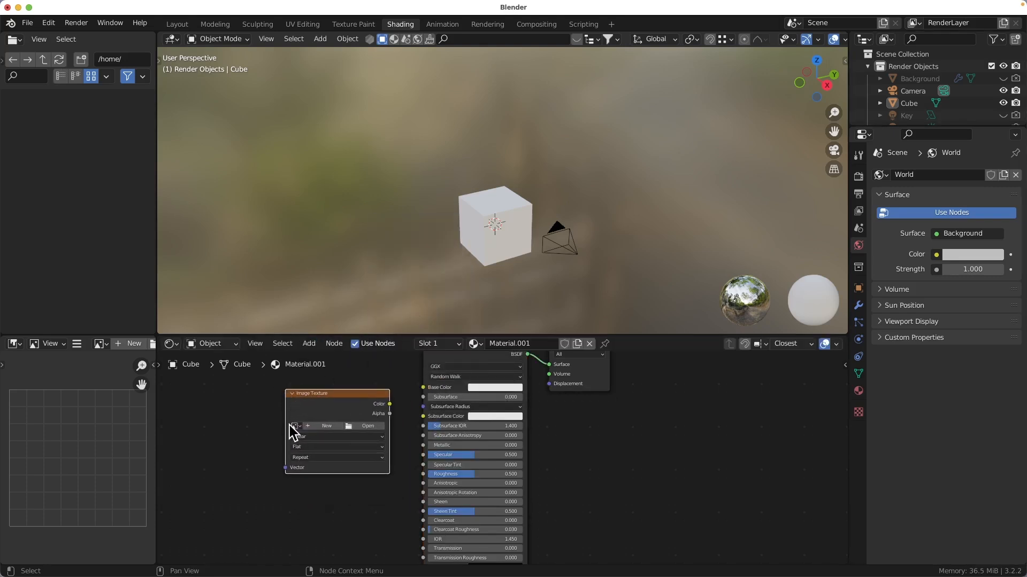
{"action": "left_click", "coordinate": [296, 427]}
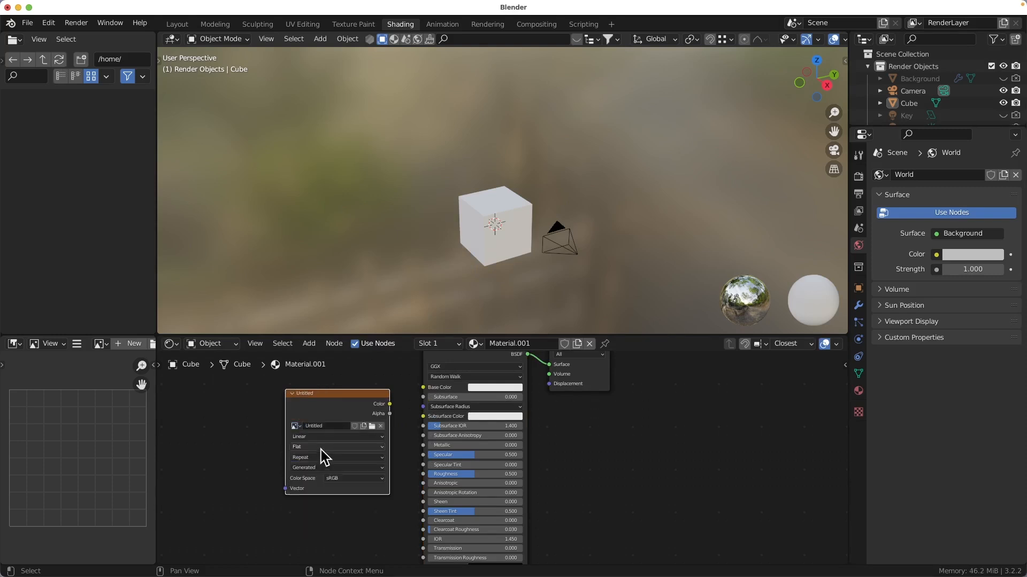
{"action": "left_click_drag", "start_coordinate": [389, 404], "coordinate": [419, 392]}
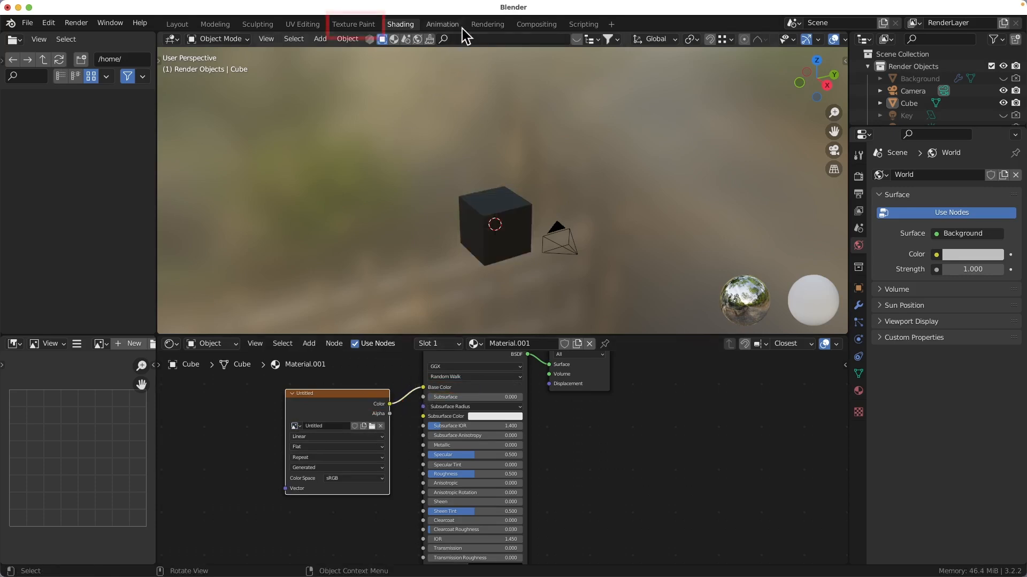
Brush red paint onto the cube's face in Texture Paint so the stroke appears on the Untitled image
{"action": "left_click", "coordinate": [352, 25]}
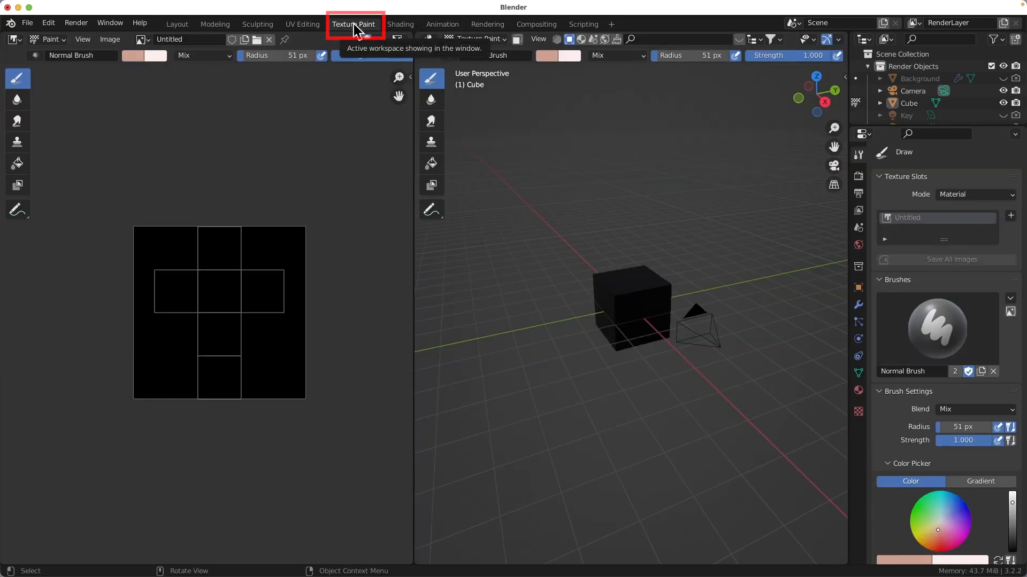
{"action": "left_click", "coordinate": [353, 24]}
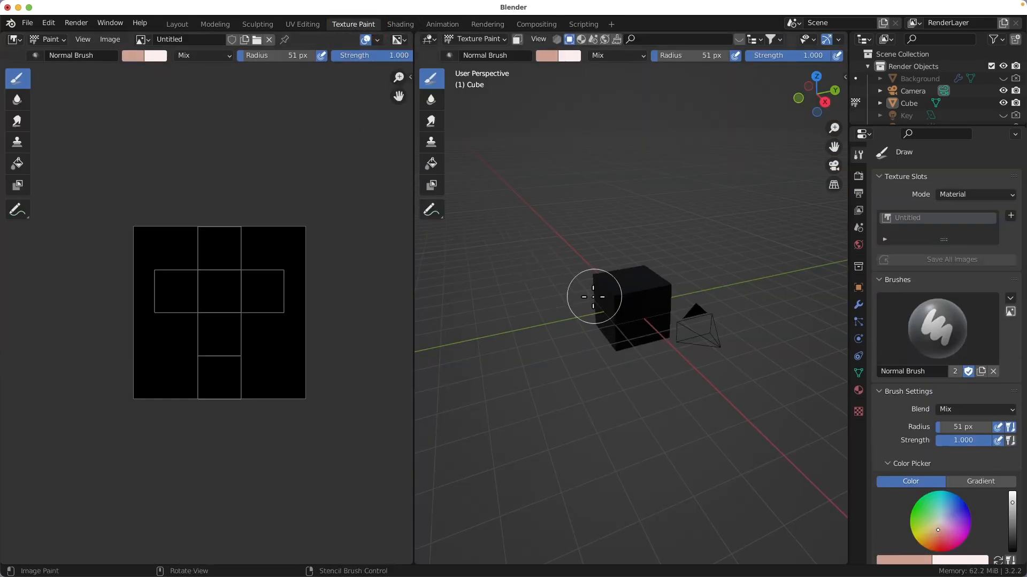
{"action": "left_click", "coordinate": [938, 545]}
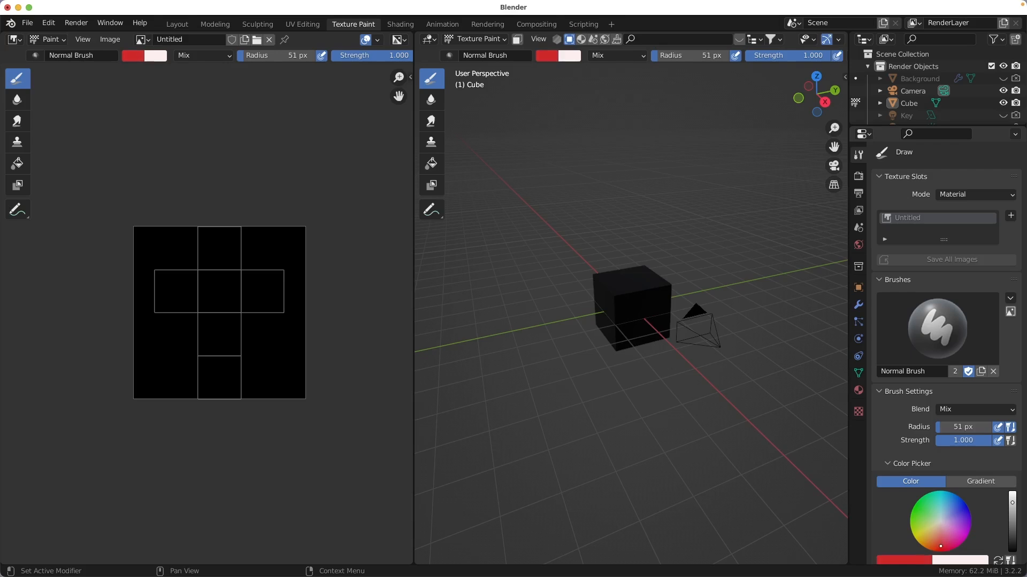
{"action": "left_click", "coordinate": [632, 290]}
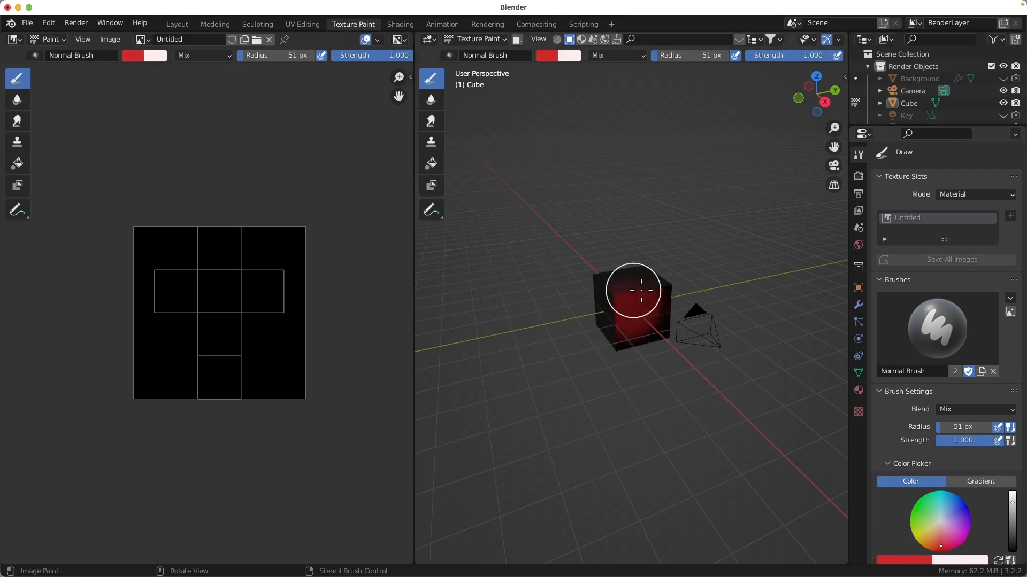
{"action": "left_click_drag", "start_coordinate": [632, 290], "coordinate": [646, 307]}
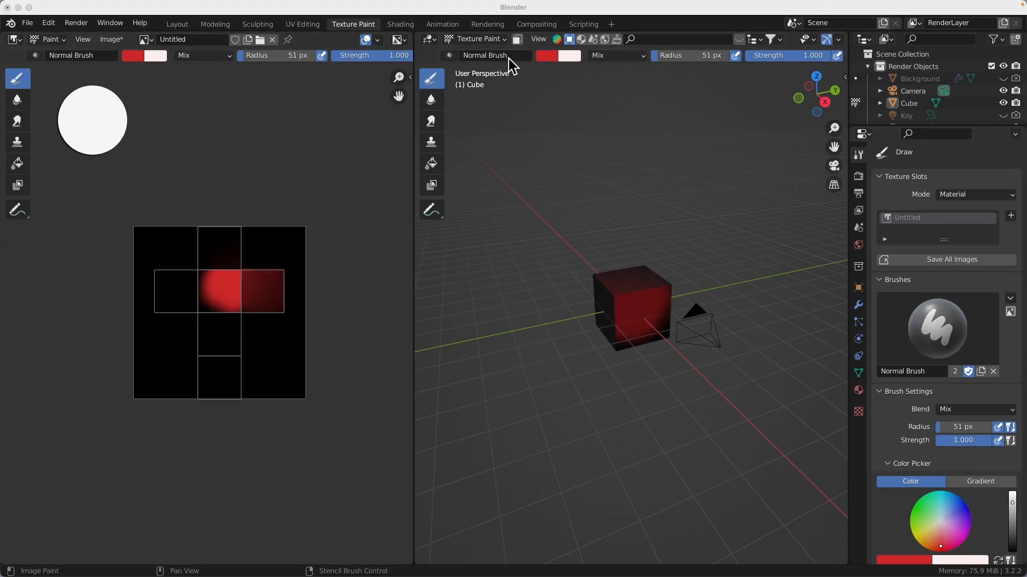
{"action": "left_click", "coordinate": [477, 38]}
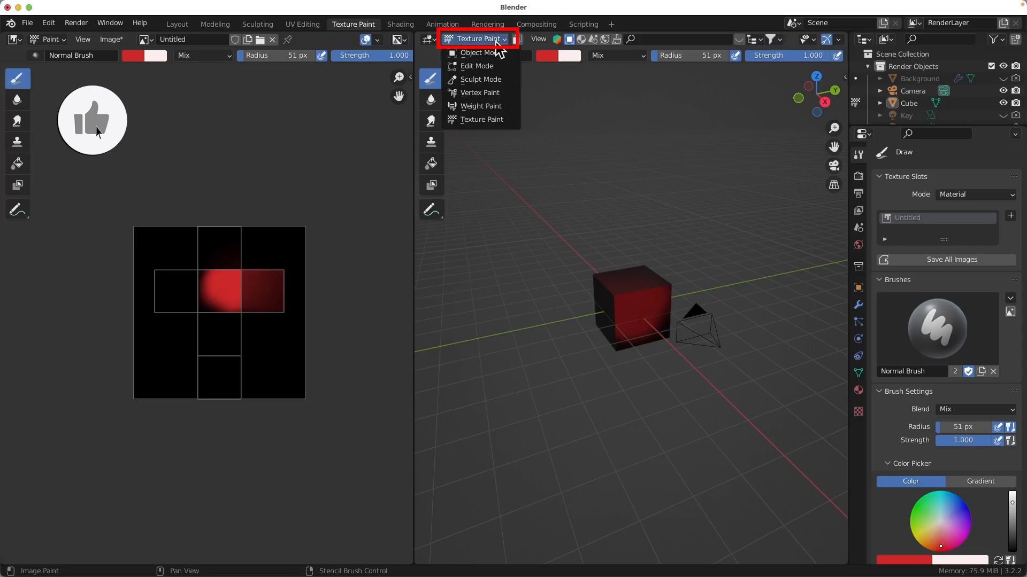